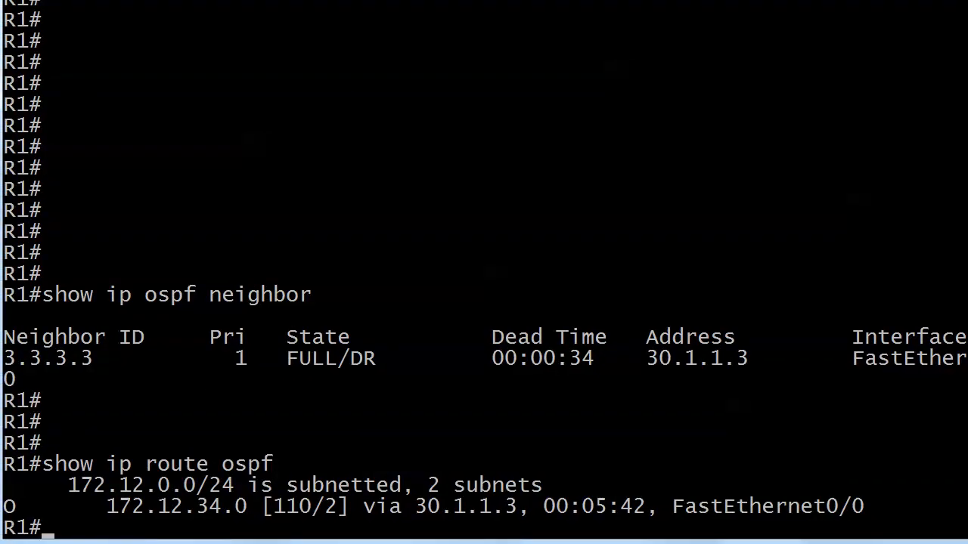
On R1, add 'redistribute ospf 1' under the RIP routing process.
text(conf t)
text(router rip)
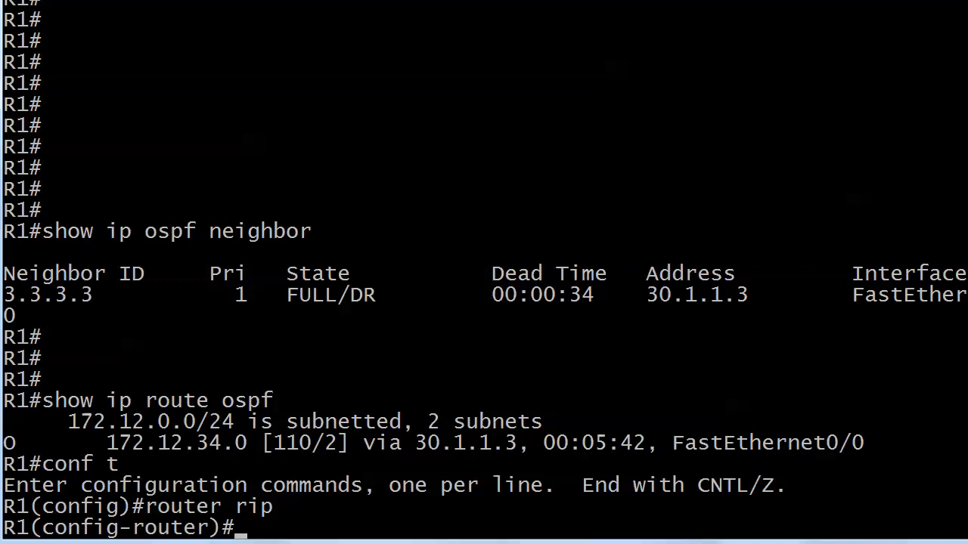
text(redis ?)
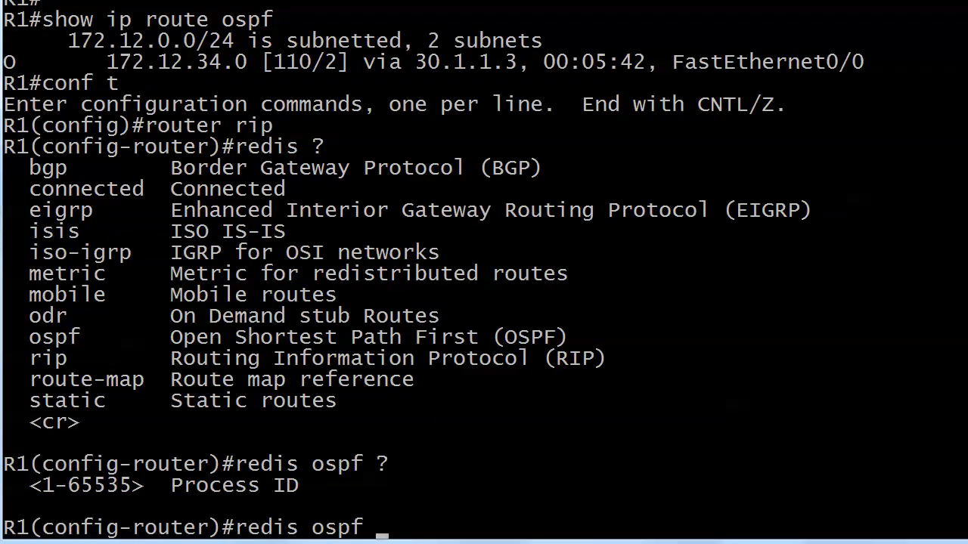
text(1 ?)
text(wr)
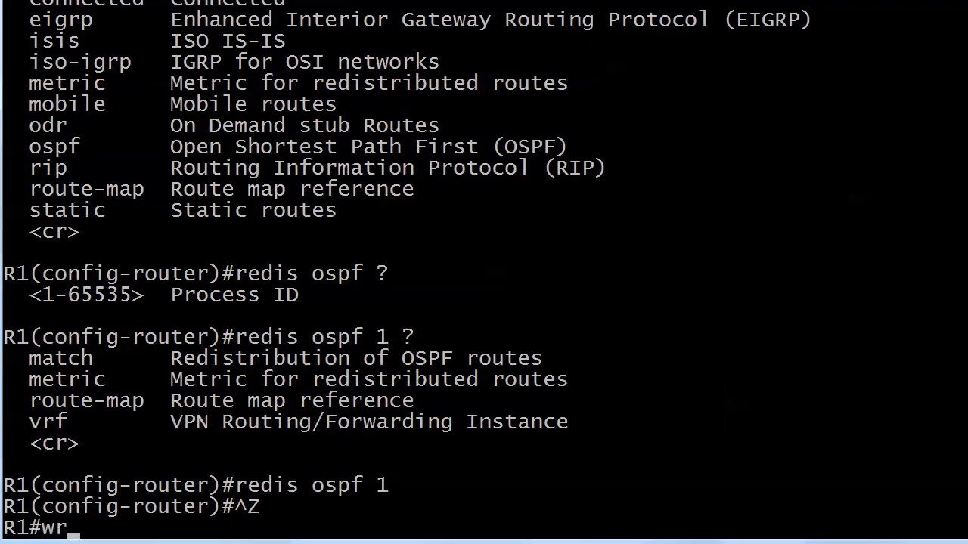
Save R1's configuration, run 'clear ip route *' on R2, and recheck its routes.
key(enter)
text(show ip route rip)
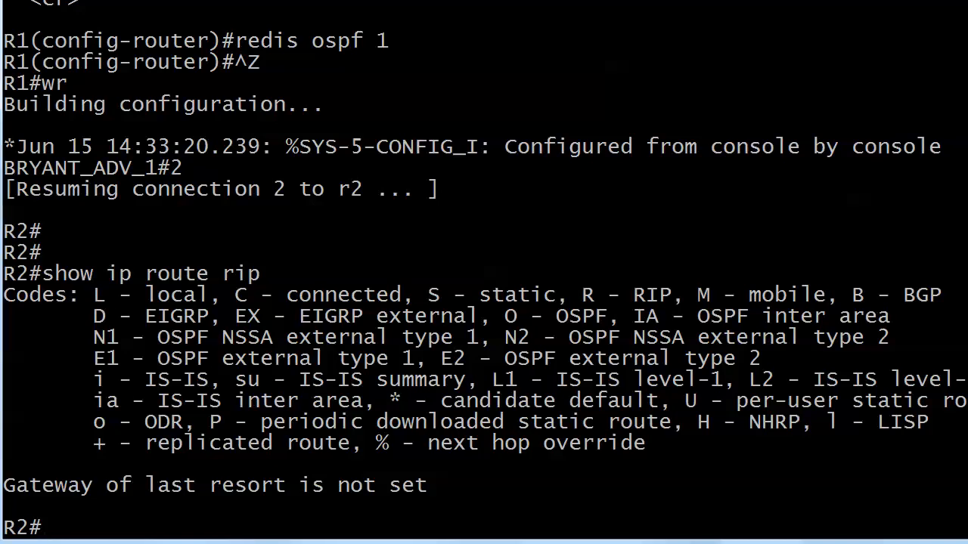
text(cle ari)
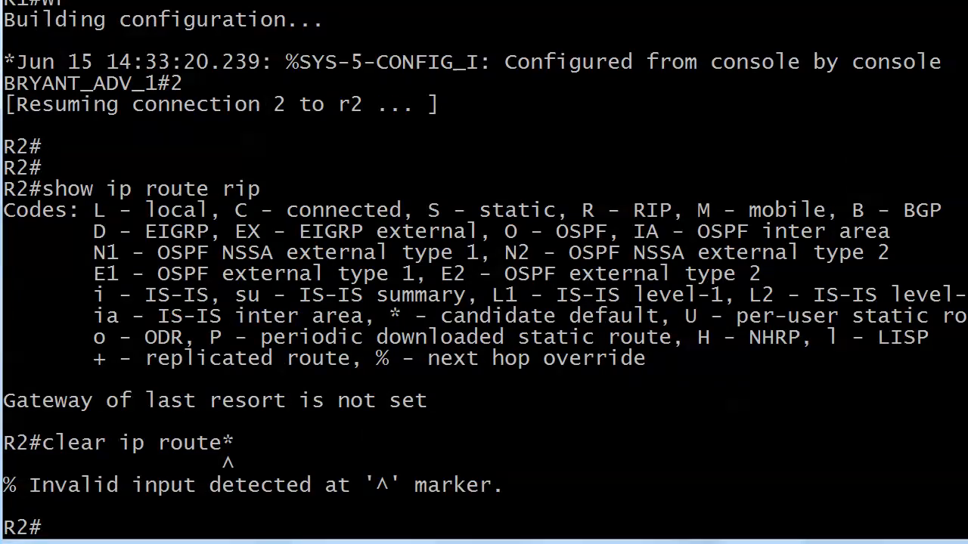
text(clear ip route *)
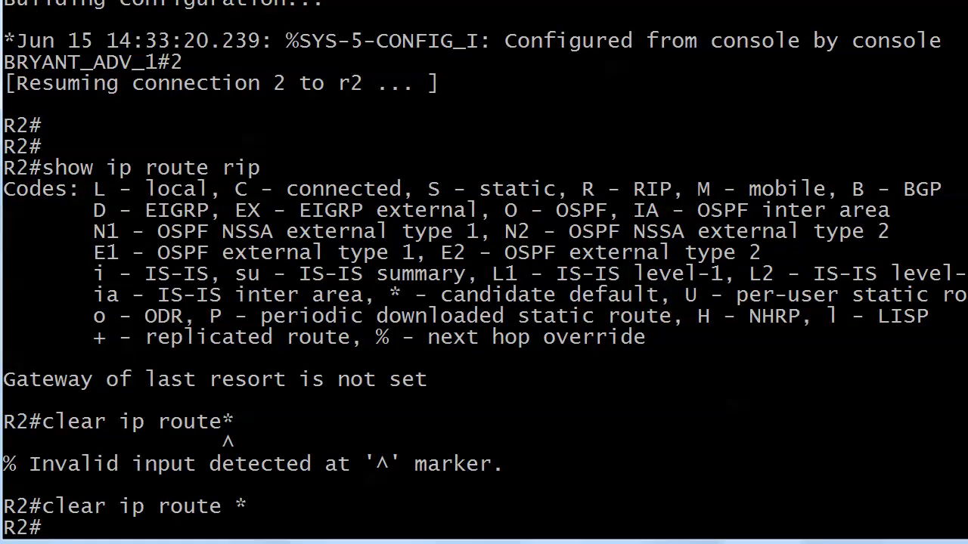
text(show ip route rip)
text(router rip)
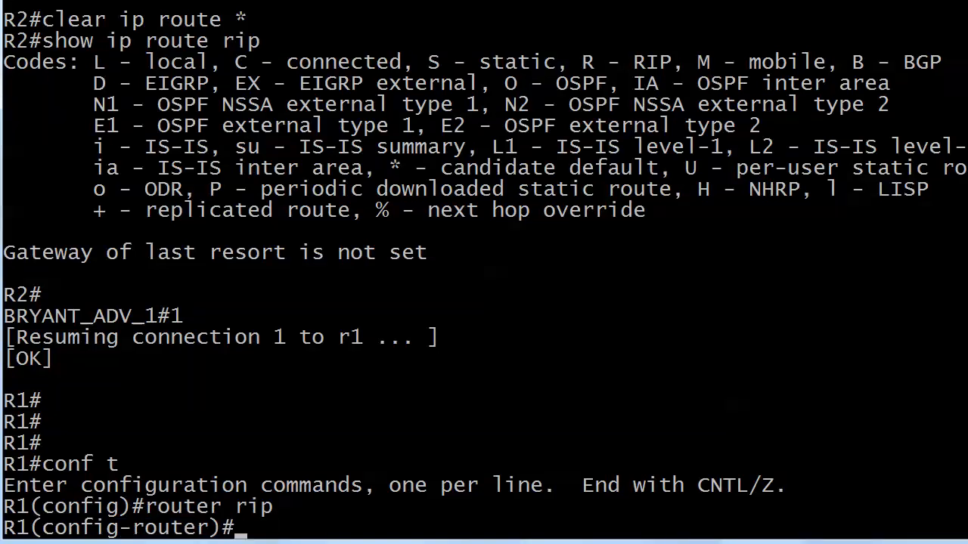
Replace R1's RIP redistribution with OSPF 1 and connected routes, both at metric 2.
text(no redis ospf)
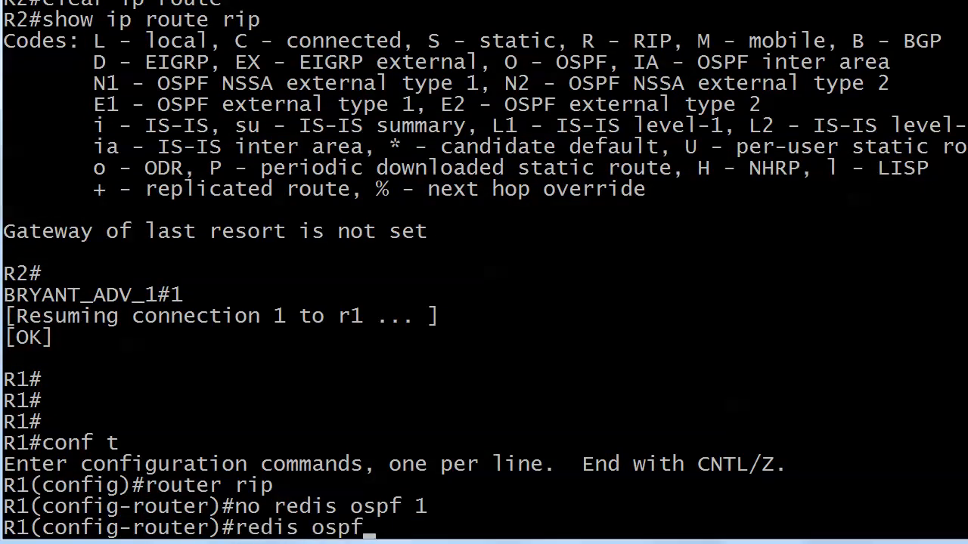
text(1 ?)
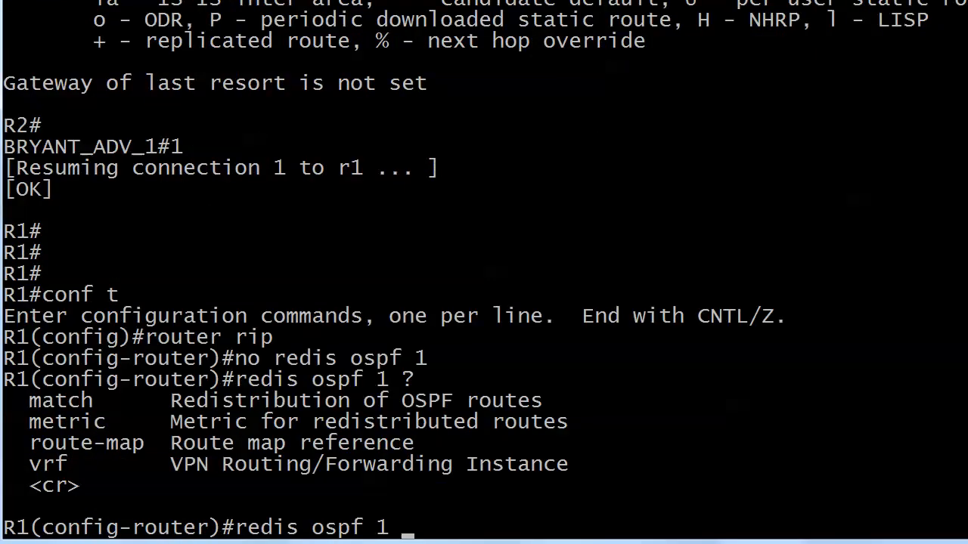
text(metric)
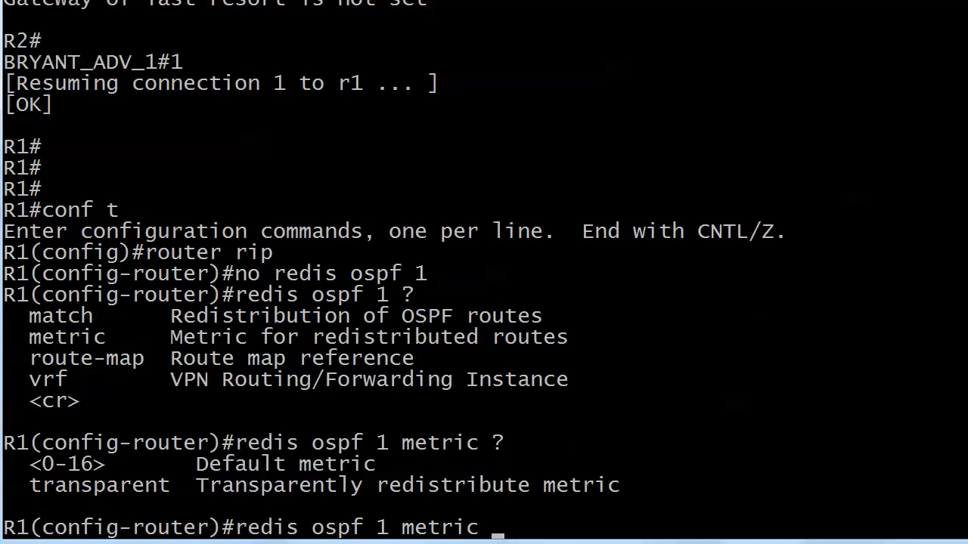
text(2)
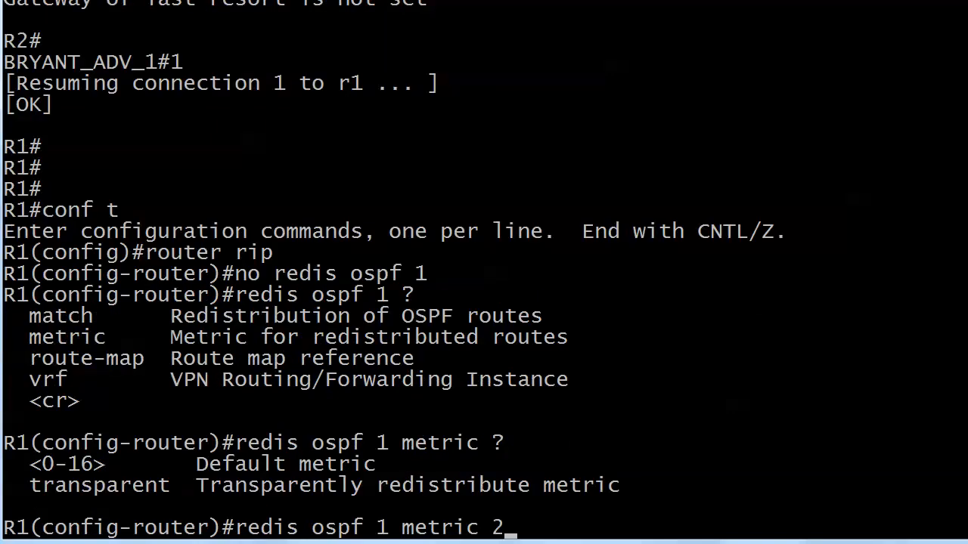
text(redis conn)
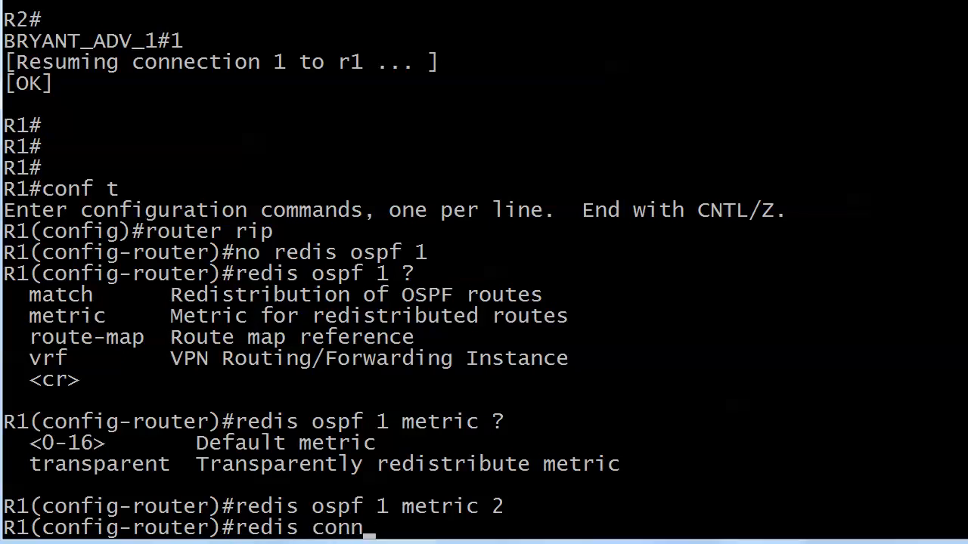
text(metric 2)
text(show ip route ri)
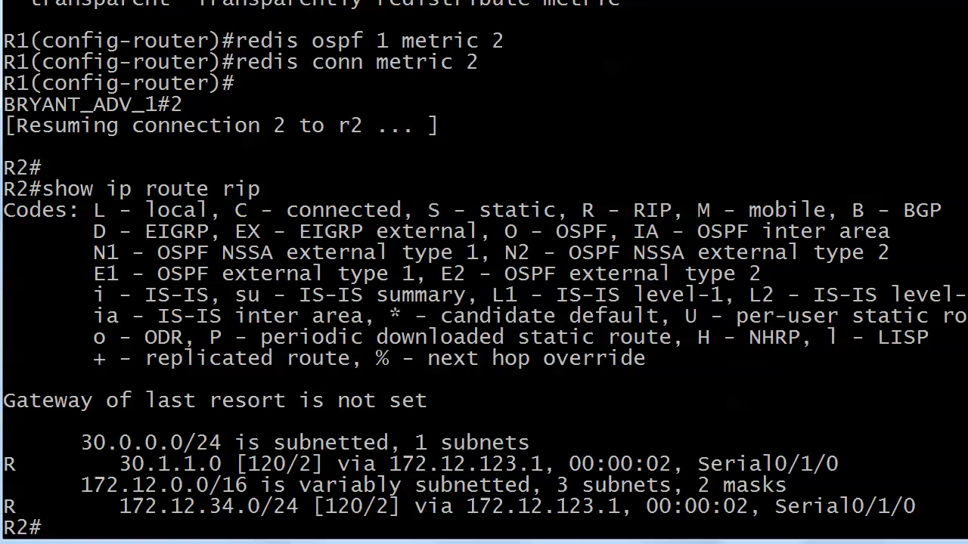
From R2, ping 30.1.1.1, 30.1.1.3 and 172.12.34.3.
text(ping 30.1.1.1)
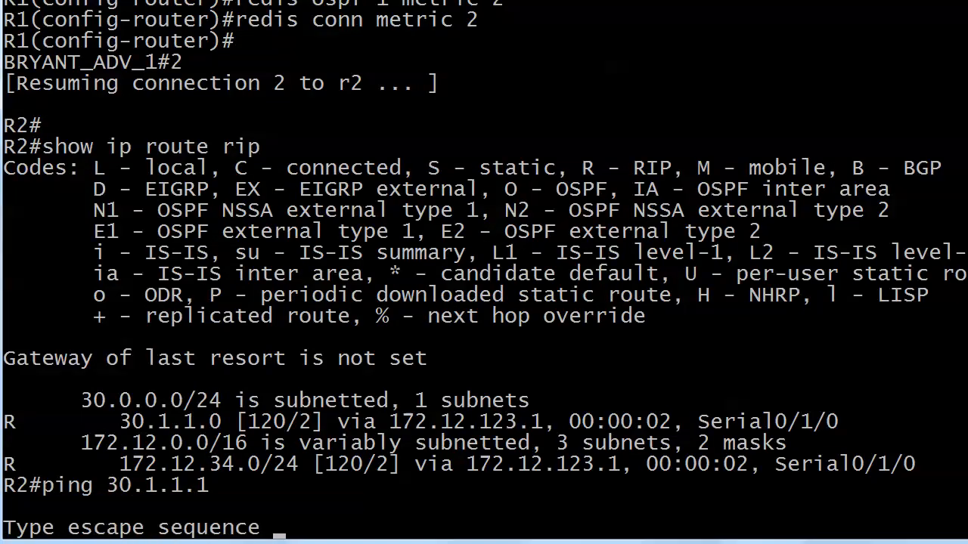
key(Return)
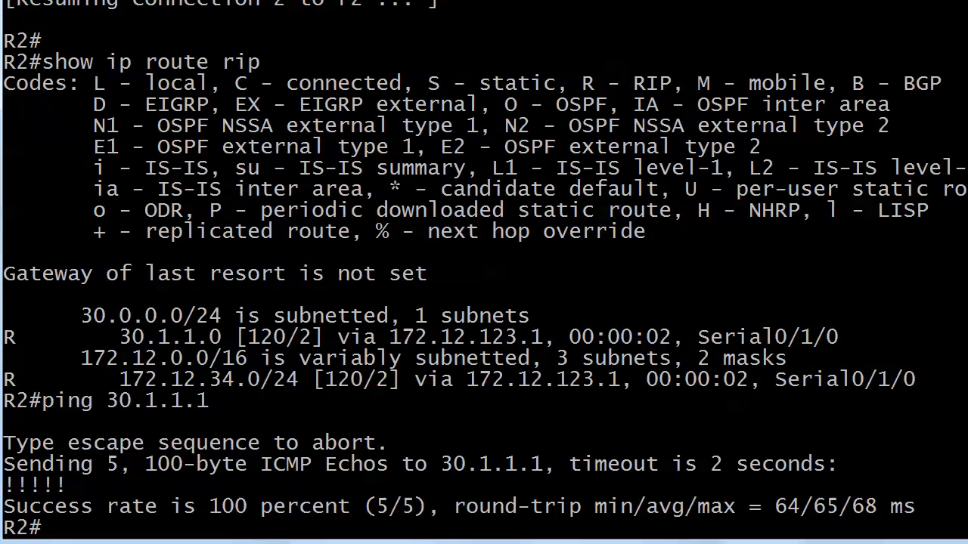
text(ping)
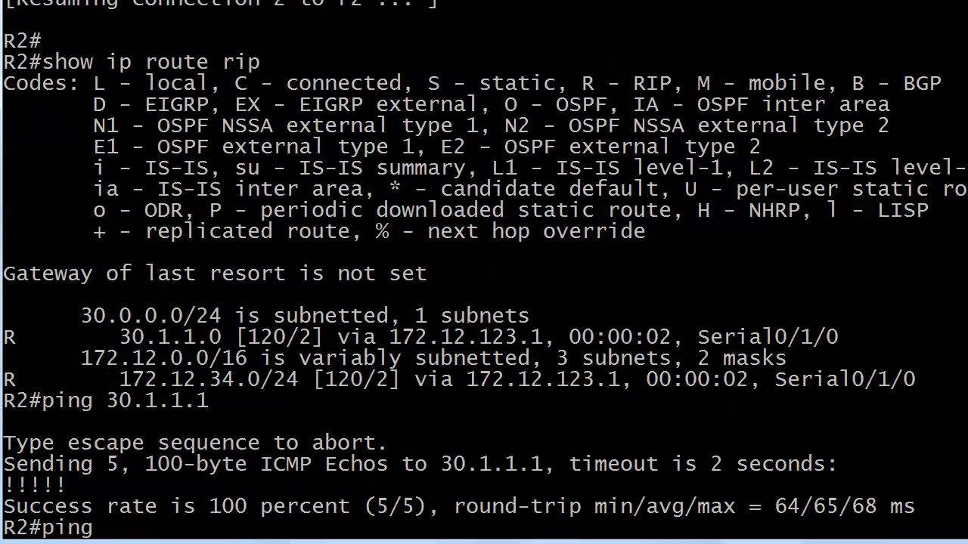
text(ping 30.1.1.3)
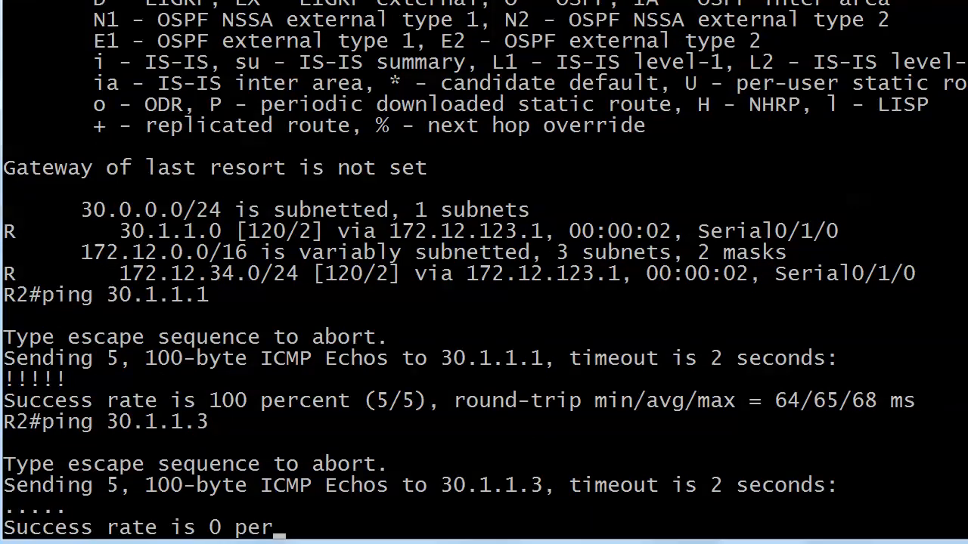
key(Enter)
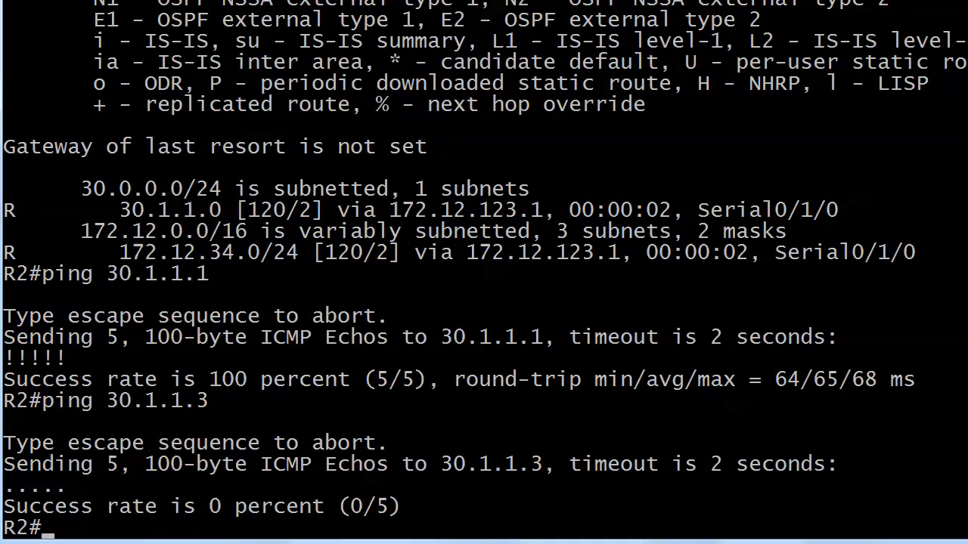
text(ping 172.12.34.3)
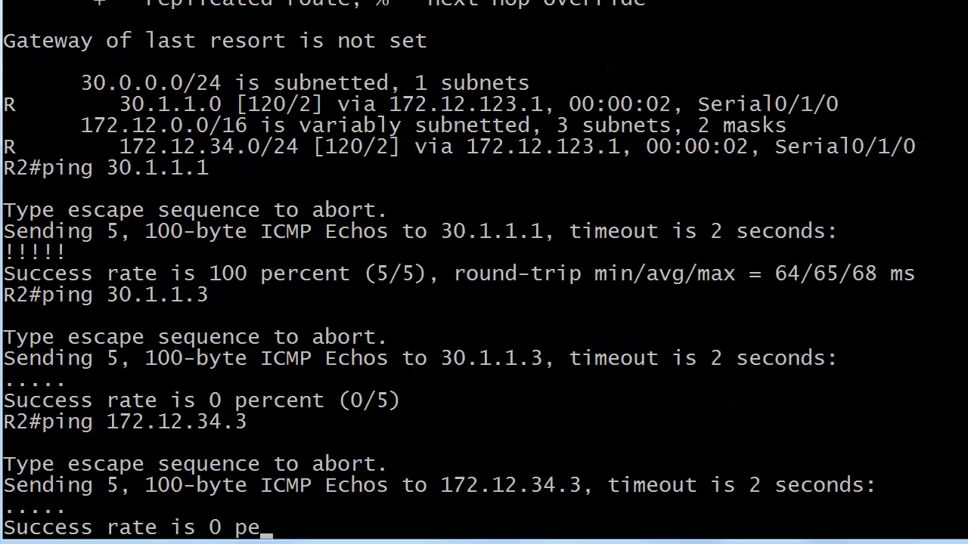
text(sh)
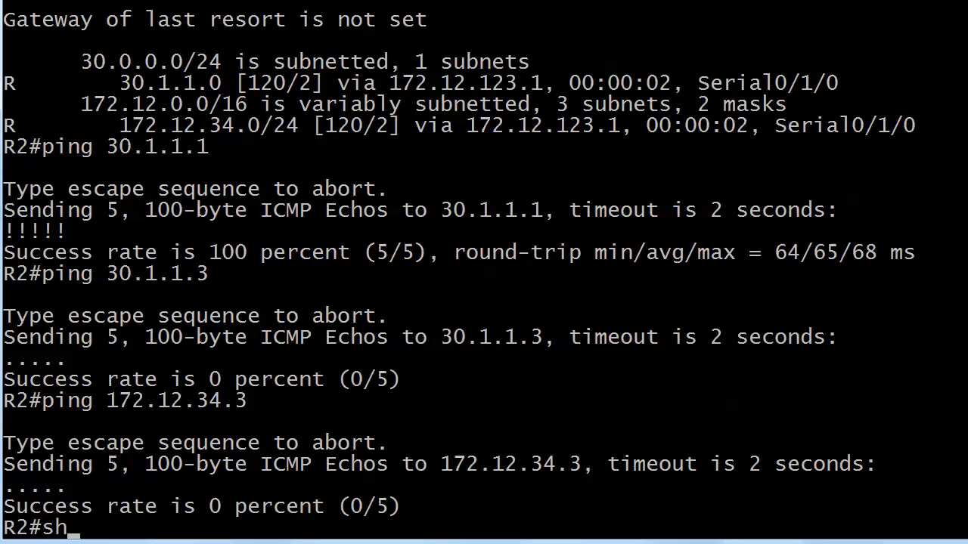